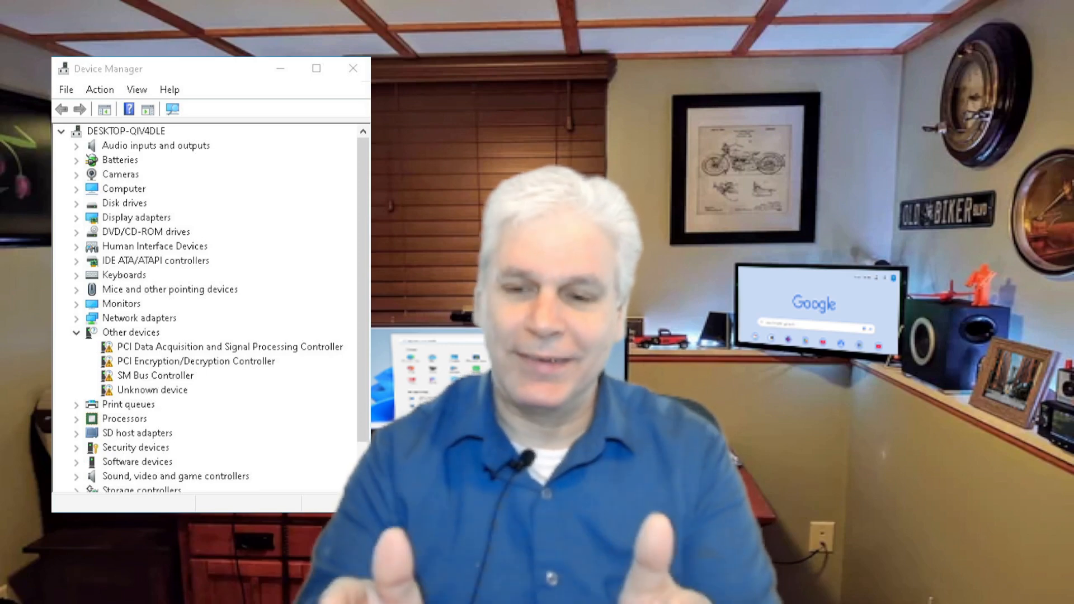
Launch Device Manager from the Start button's system-tools menu to inspect hardware drivers
click(353, 68)
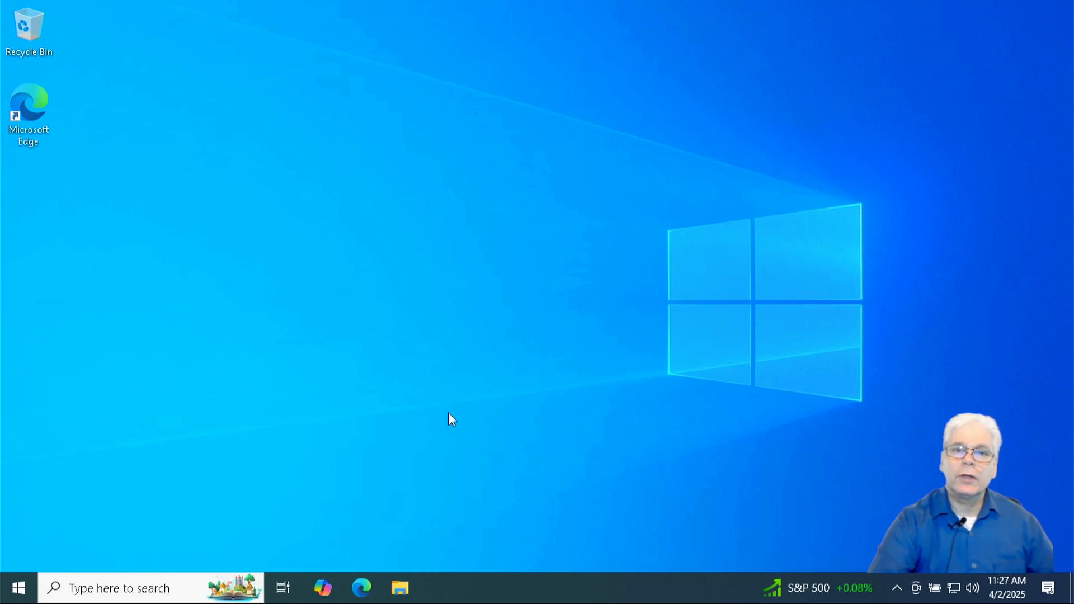
mouse_move(19, 587)
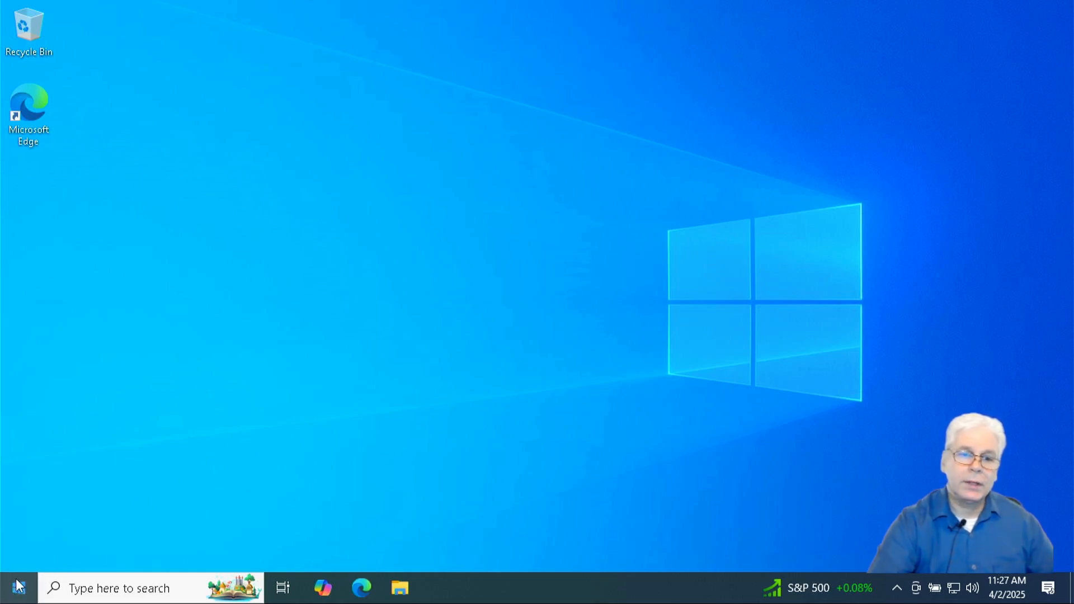
right_click(13, 587)
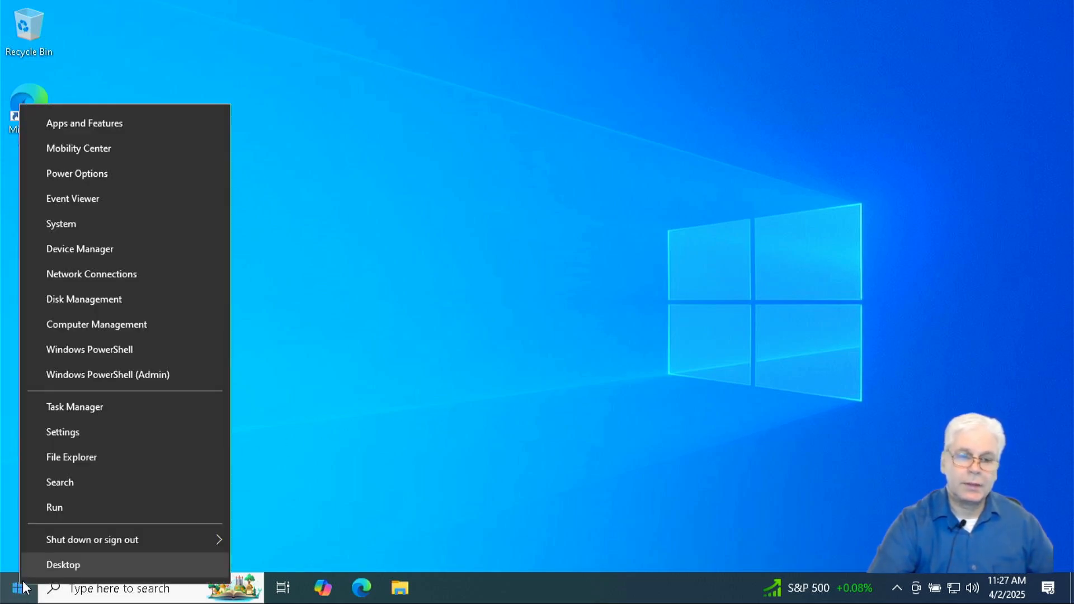
mouse_move(116, 325)
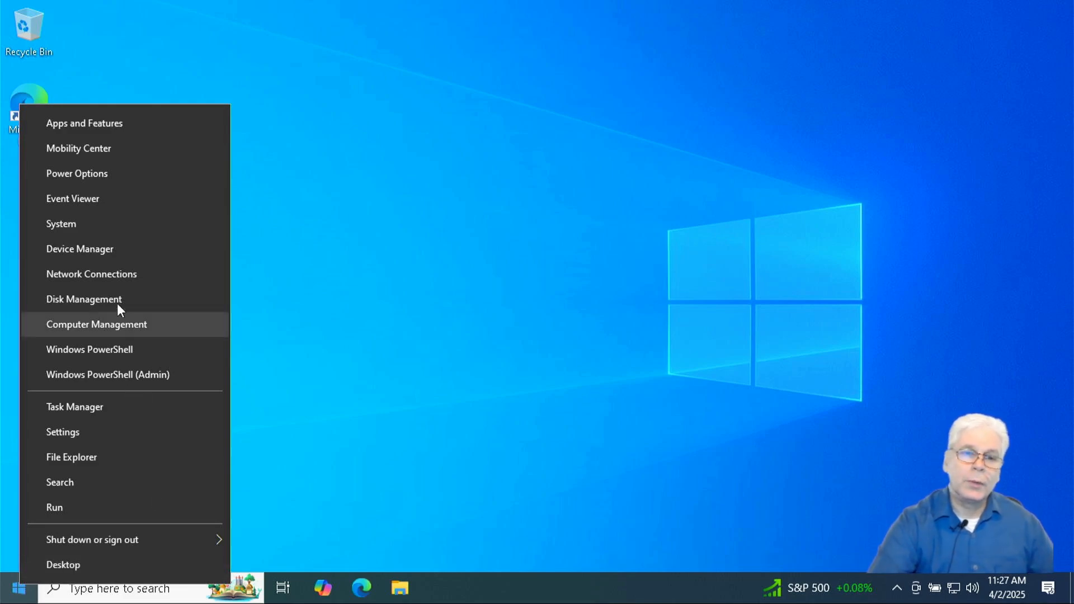
mouse_move(123, 248)
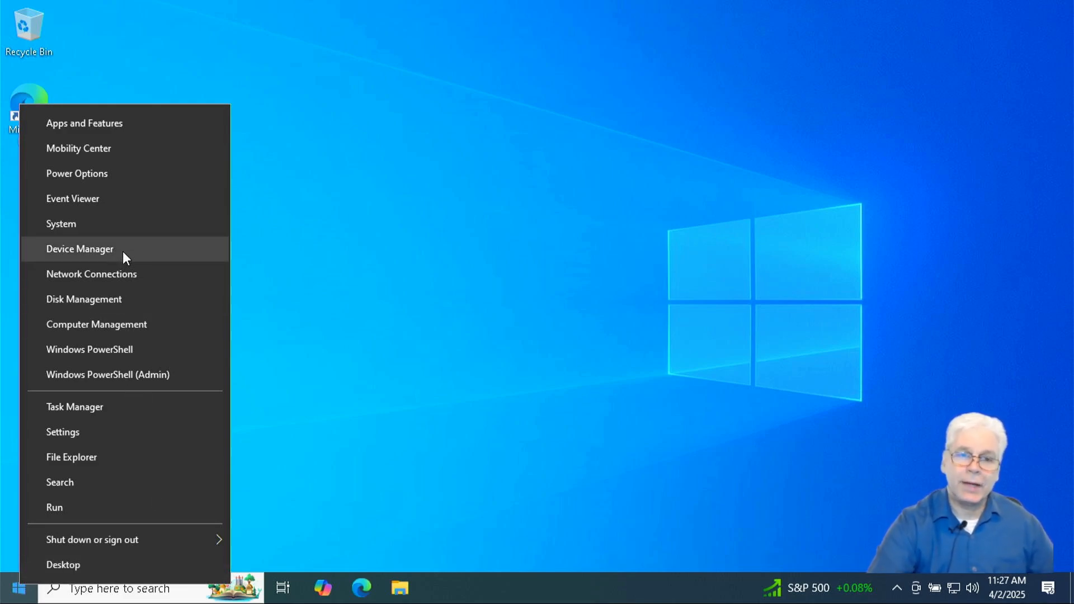
click(80, 248)
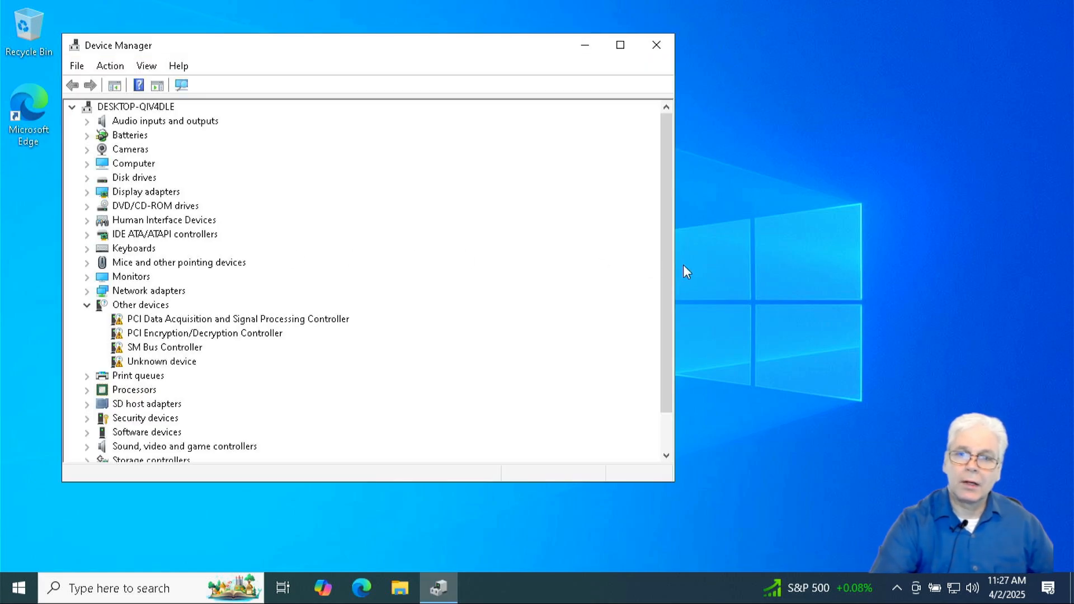
mouse_move(675, 266)
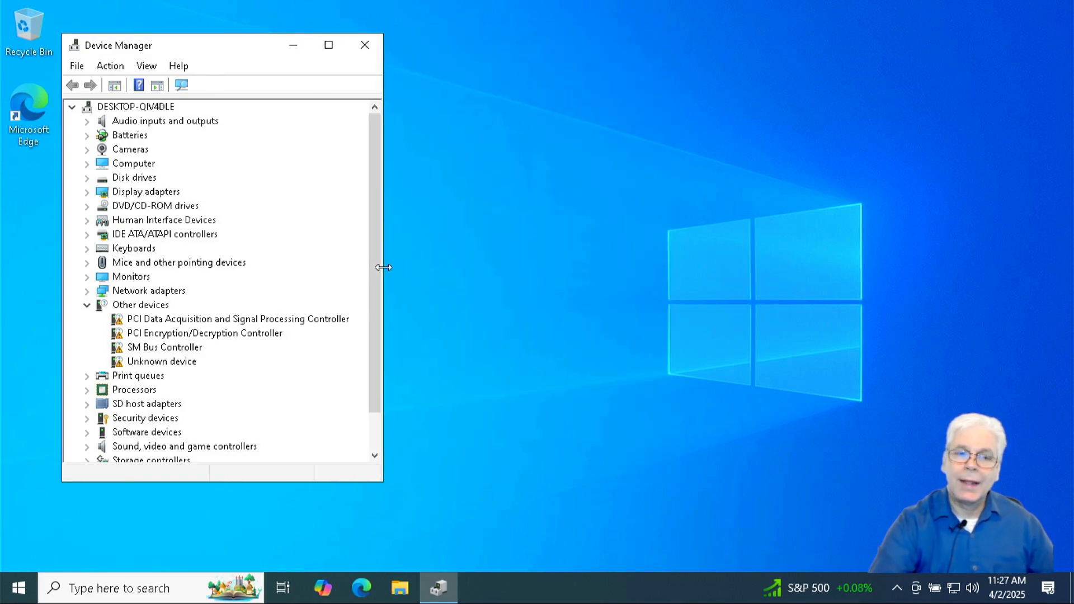
mouse_move(412, 390)
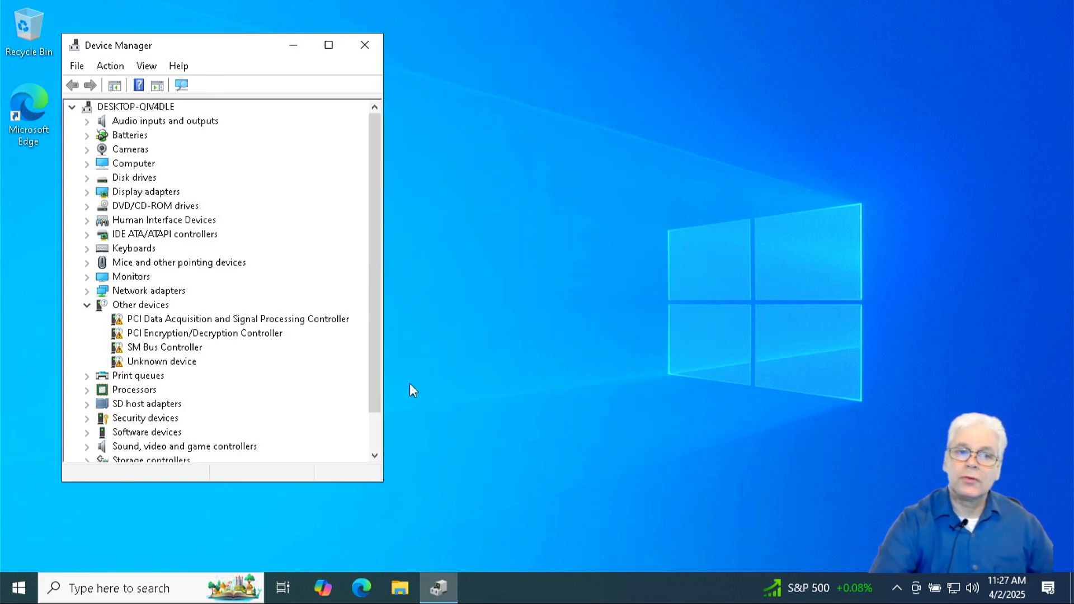
mouse_move(17, 588)
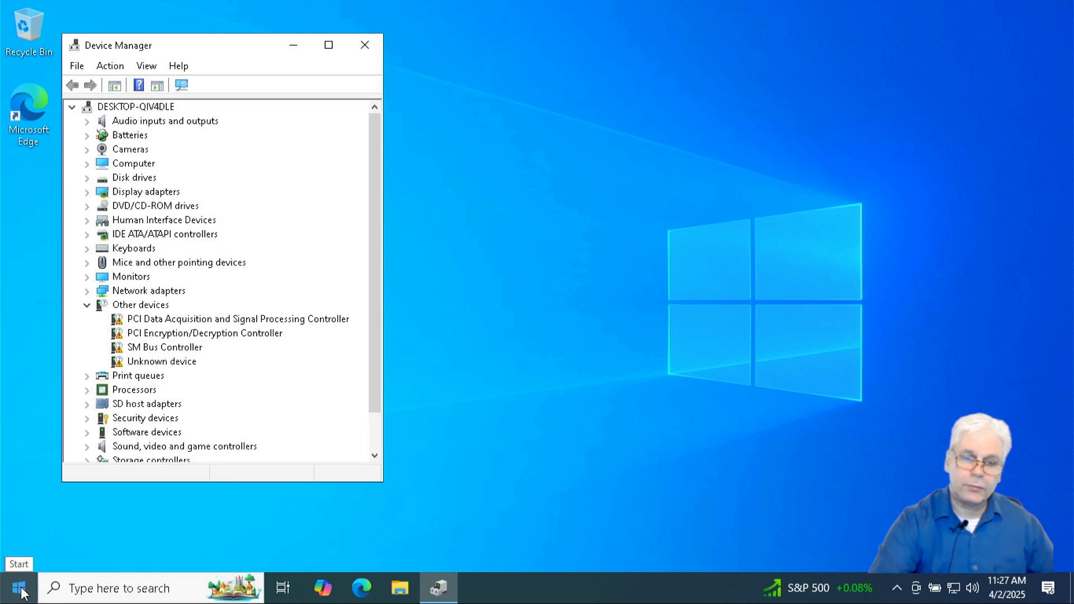
Bring up the Settings home page from Start and scroll to the Update & Security category
click(19, 587)
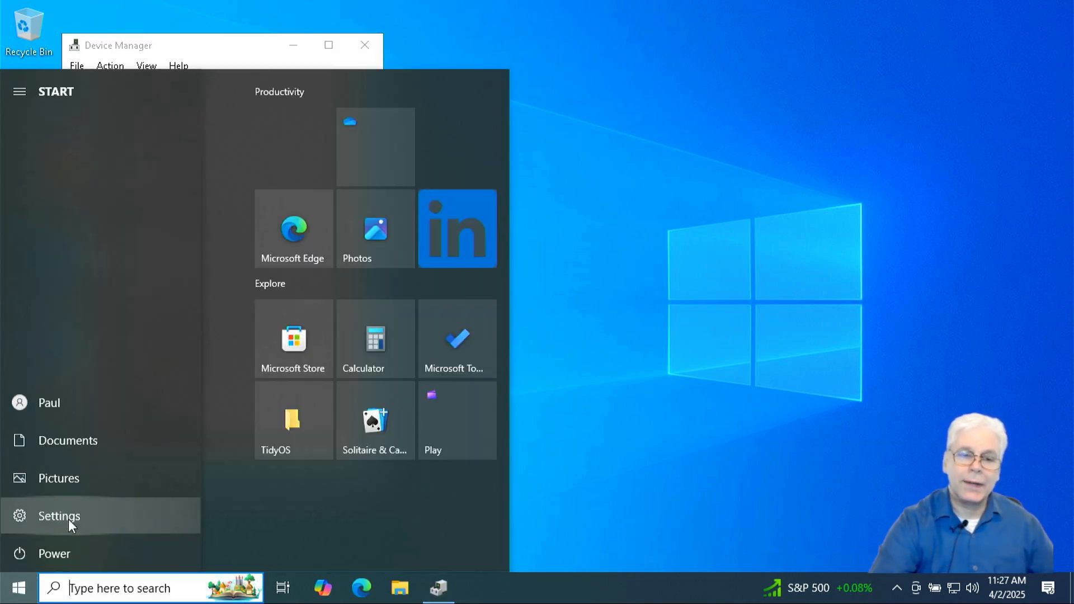
click(59, 516)
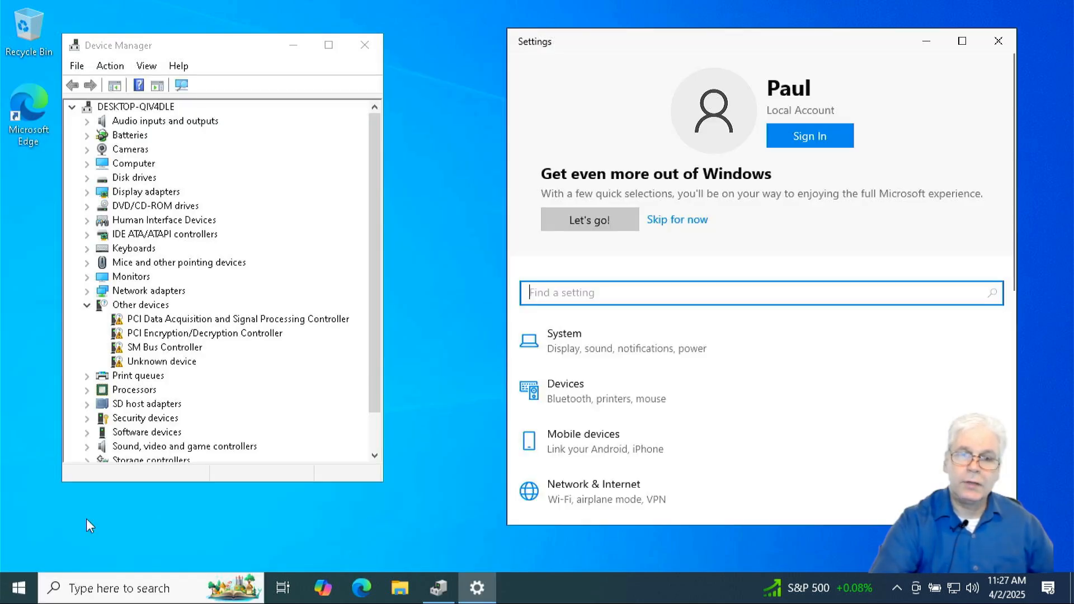
mouse_move(578, 321)
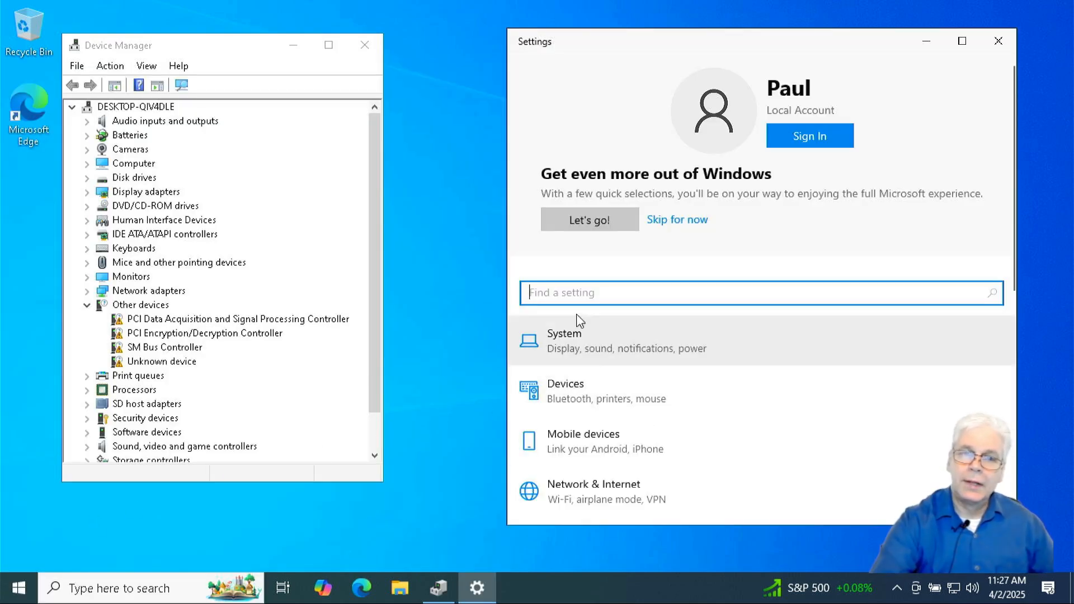
mouse_move(503, 231)
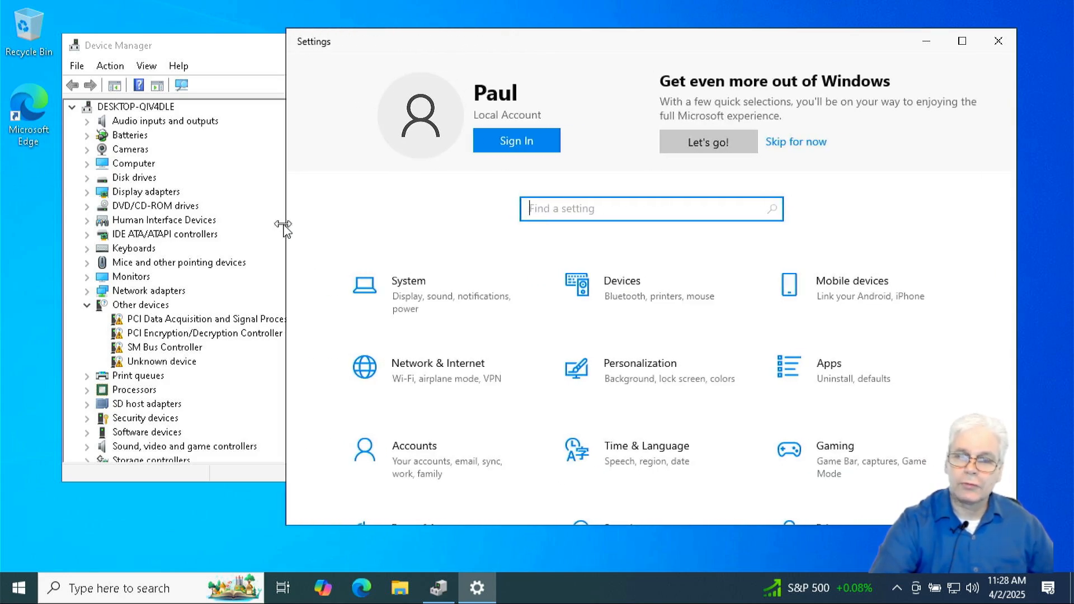
mouse_move(458, 269)
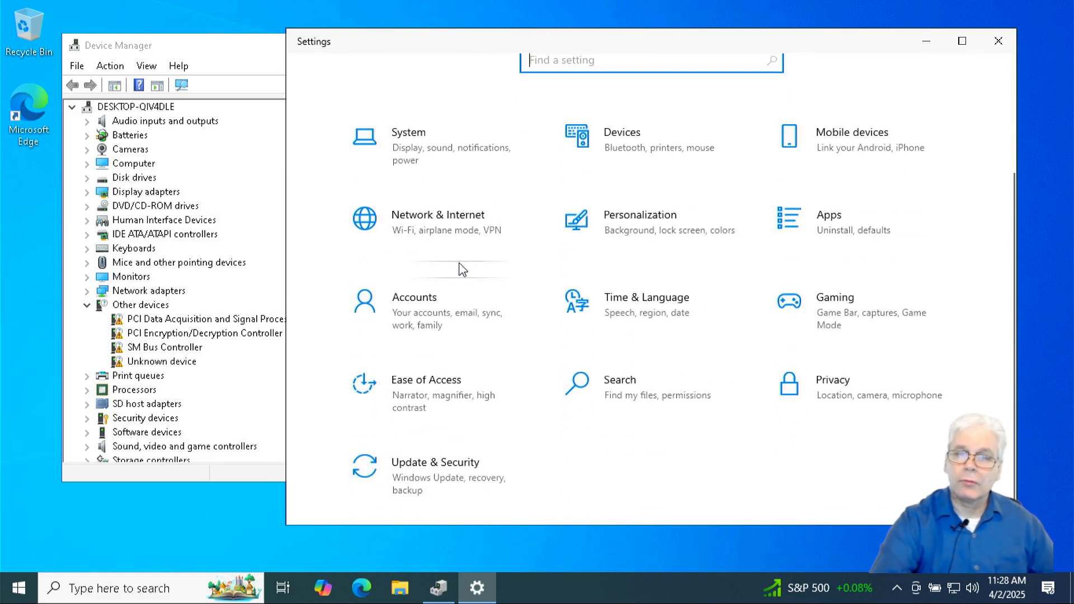
mouse_move(459, 487)
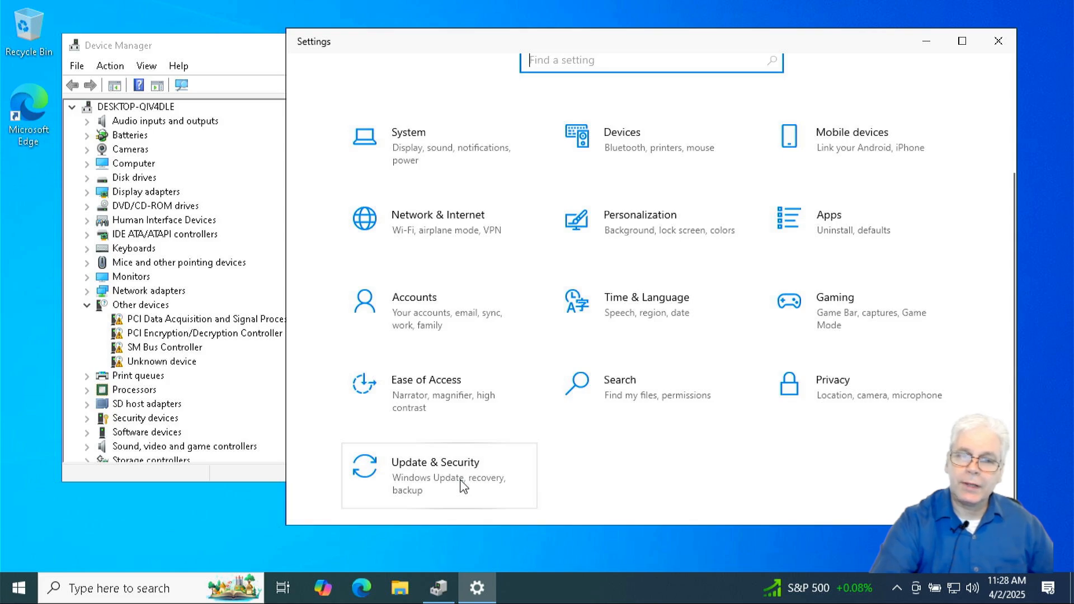
mouse_move(282, 349)
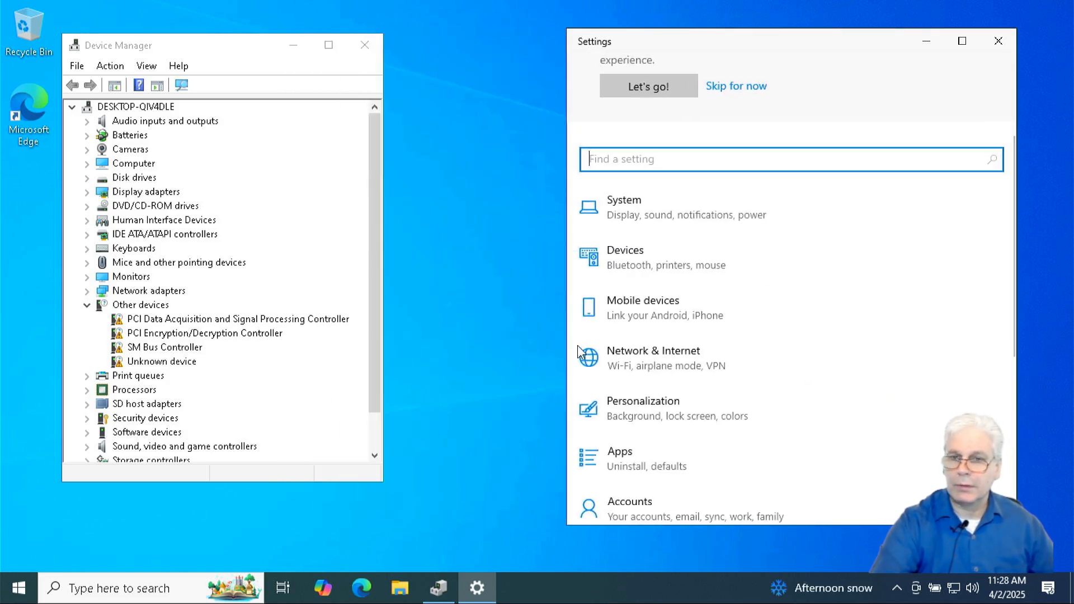
scroll(down, 3)
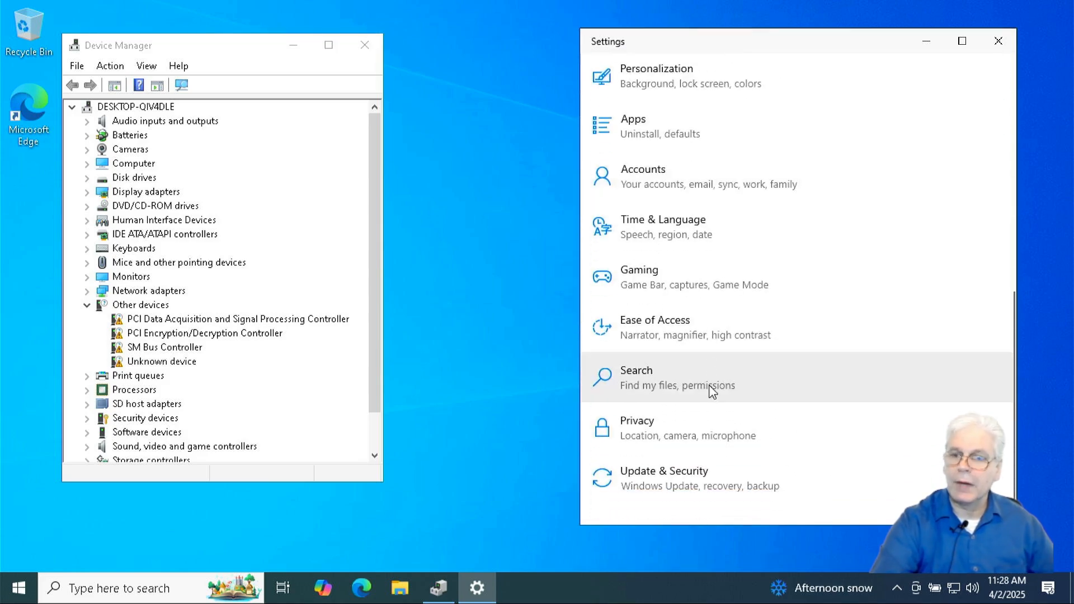
mouse_move(696, 486)
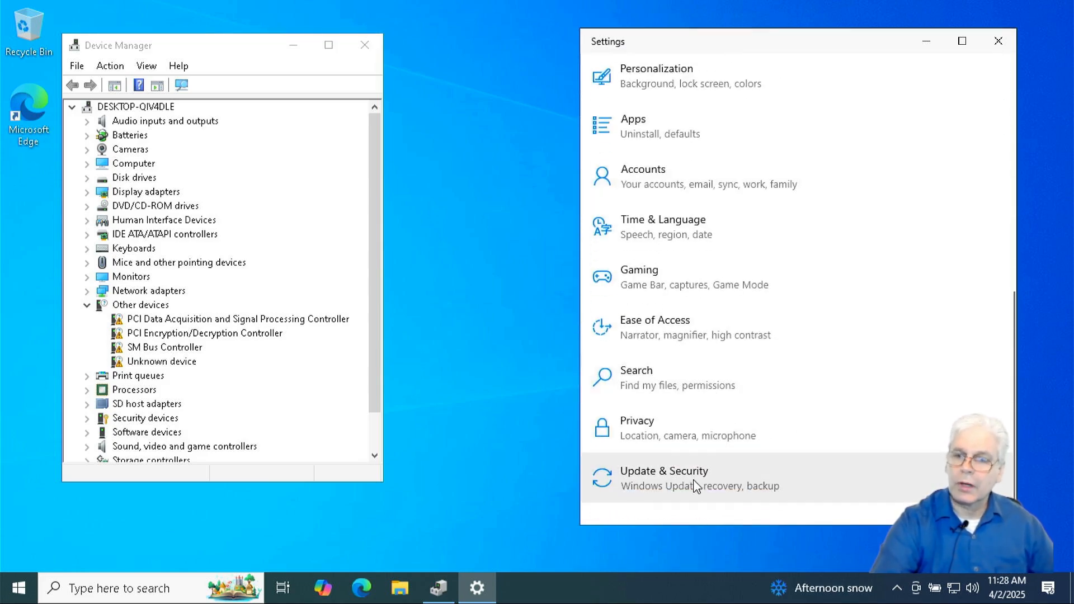
Go to Windows Update, view Optional updates and expand the Driver updates list
click(664, 471)
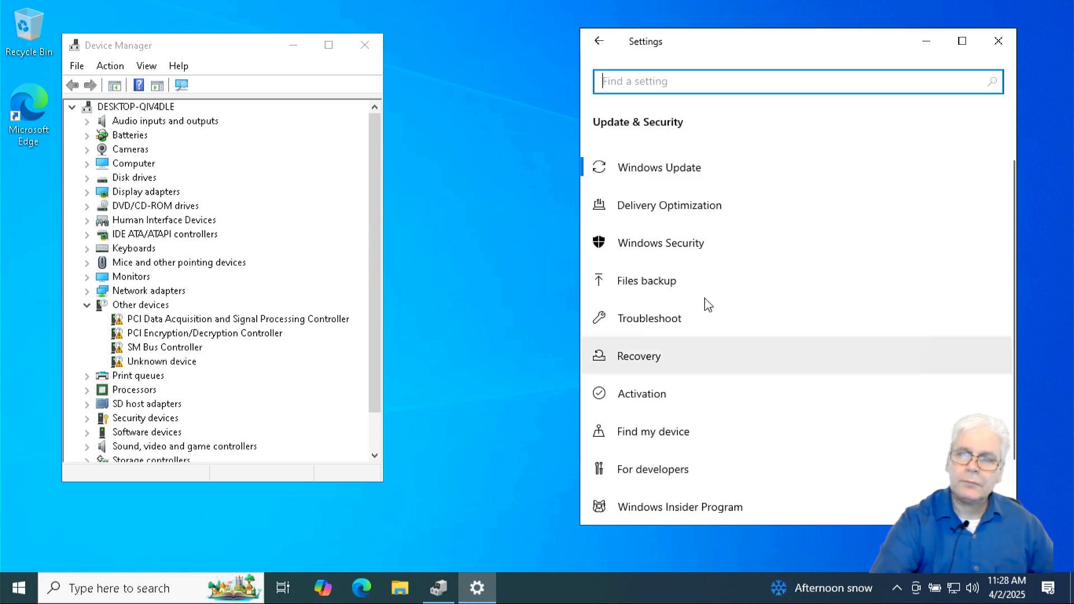
mouse_move(691, 171)
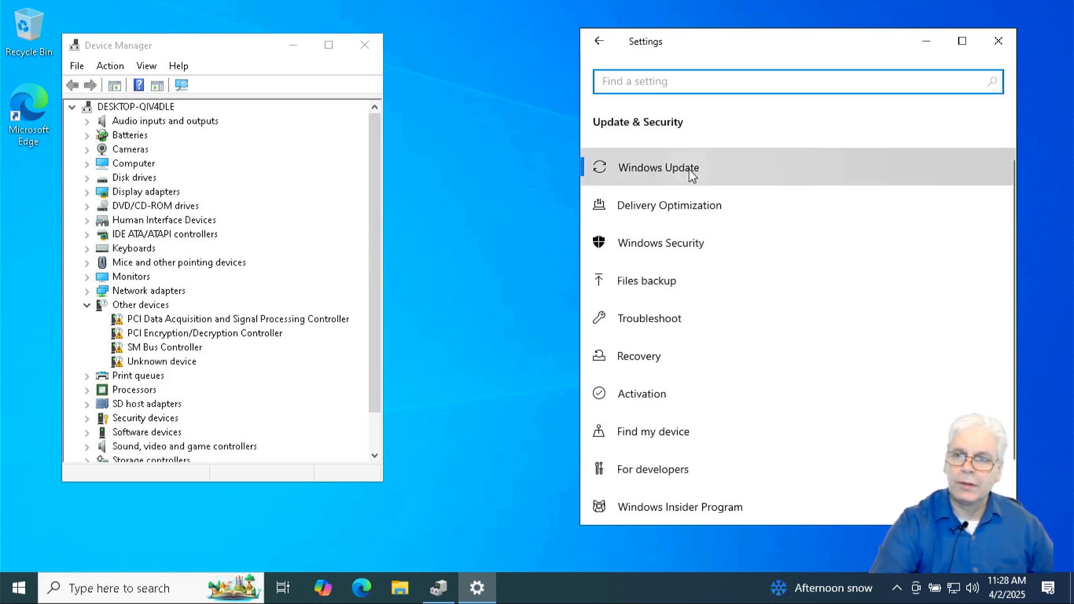
click(657, 166)
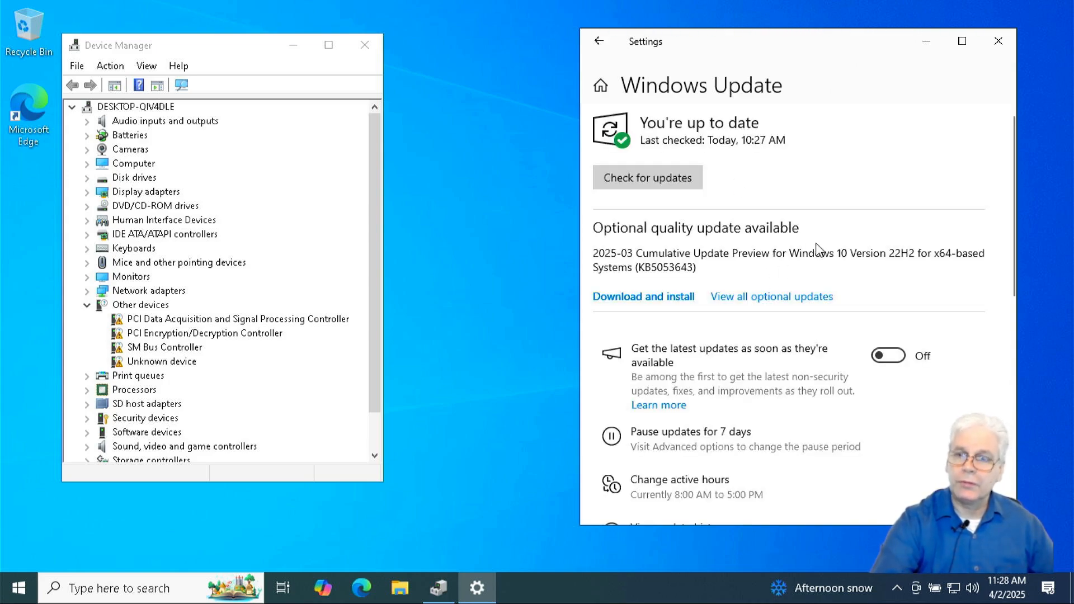
mouse_move(841, 248)
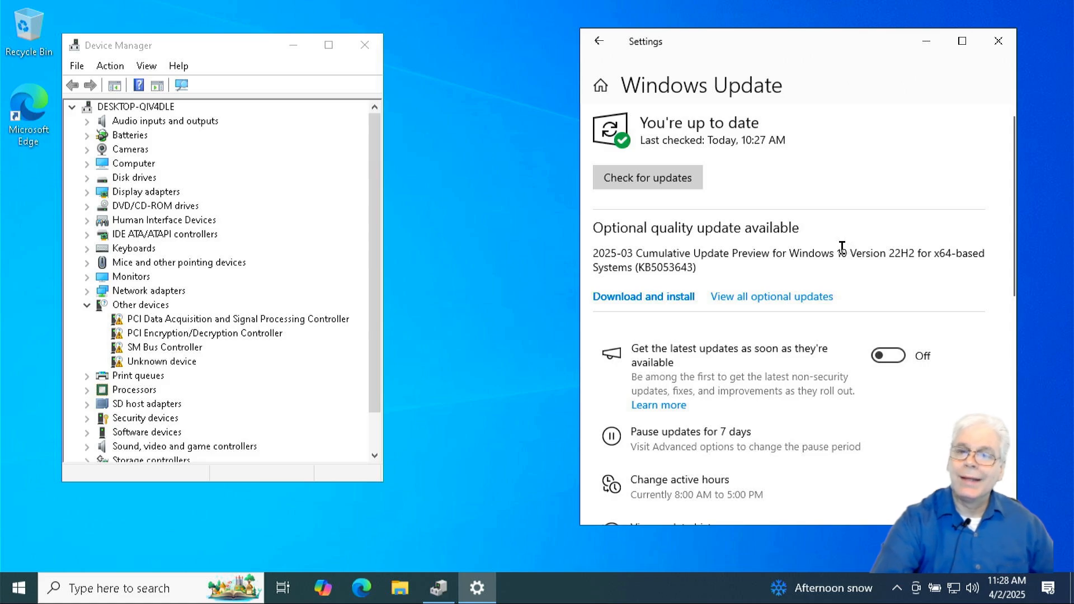
mouse_move(868, 301)
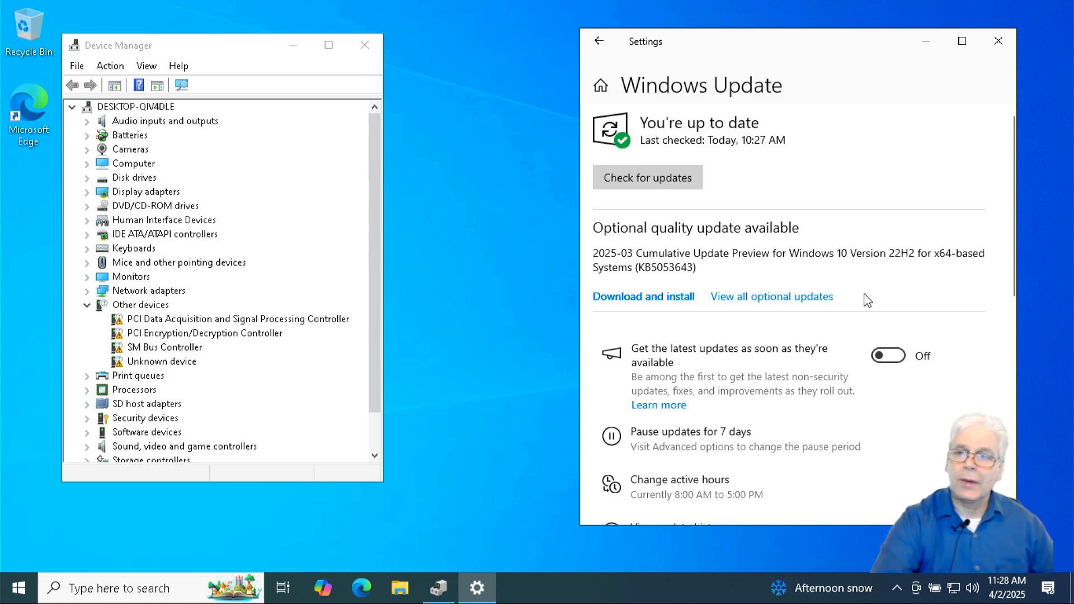
mouse_move(841, 300)
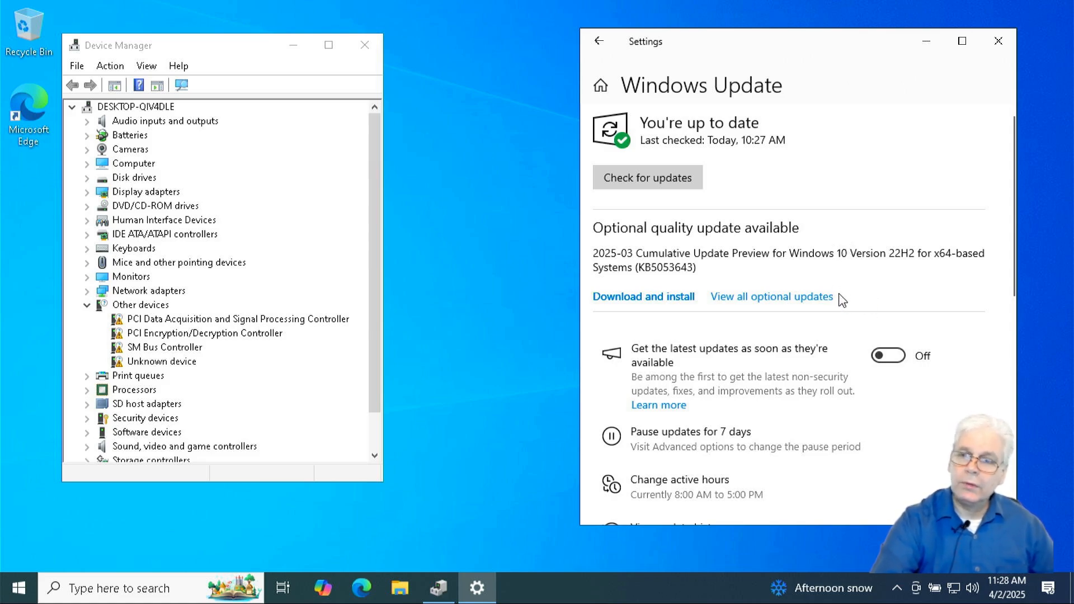
mouse_move(757, 309)
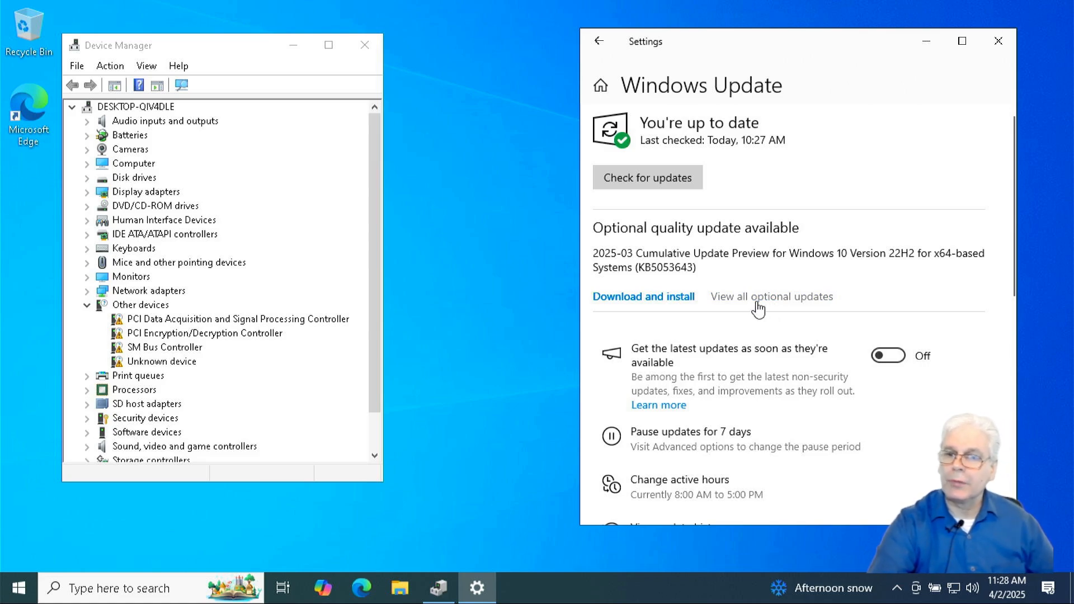
click(771, 297)
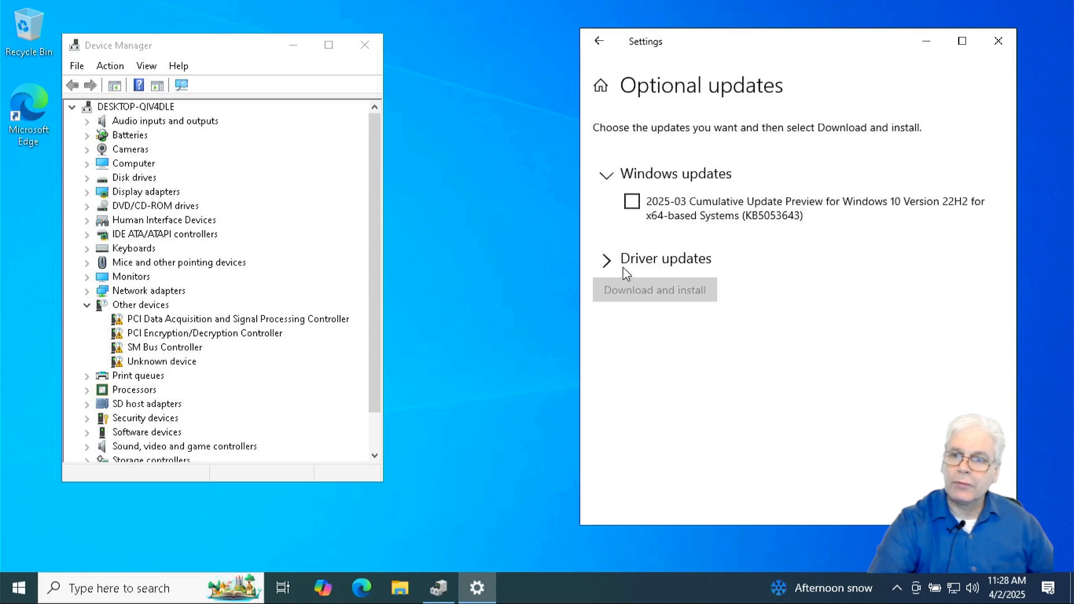
click(605, 259)
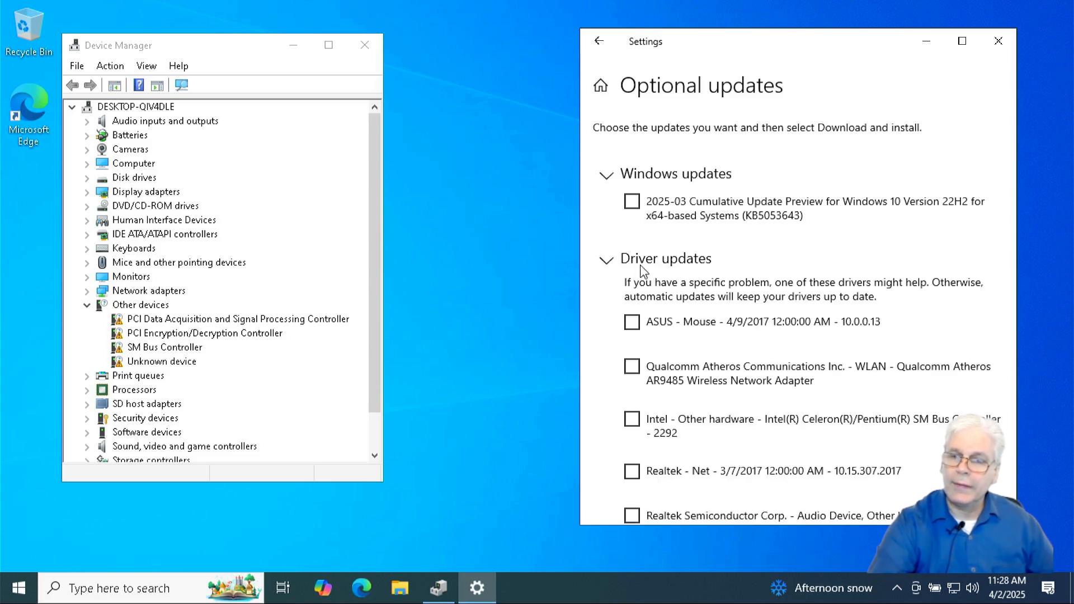
Scroll through the offered driver updates, including the ASUS mouse driver
scroll(down, 3)
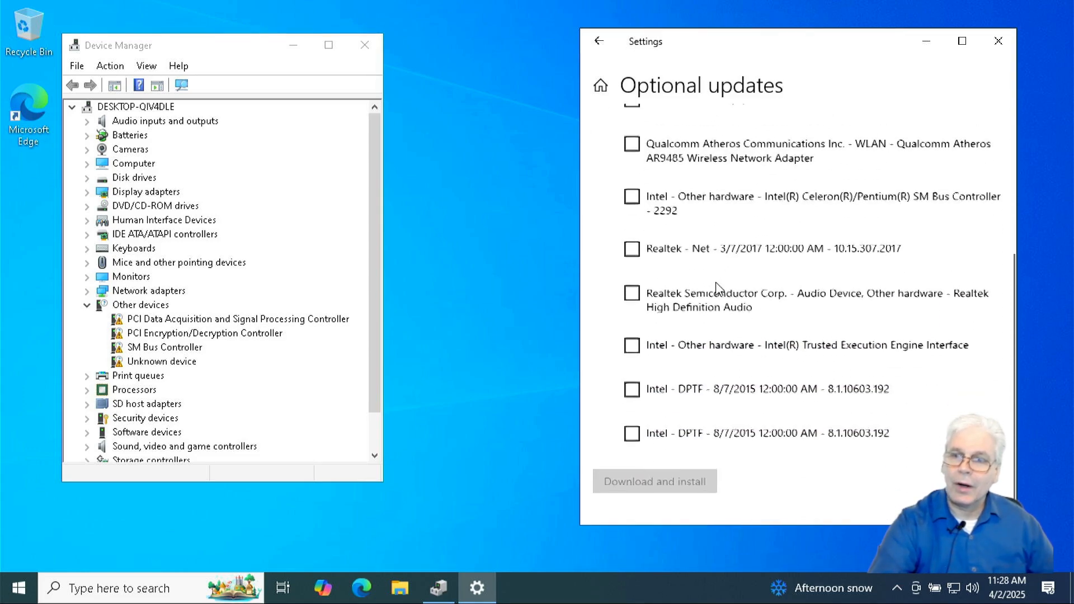
scroll(up, 3)
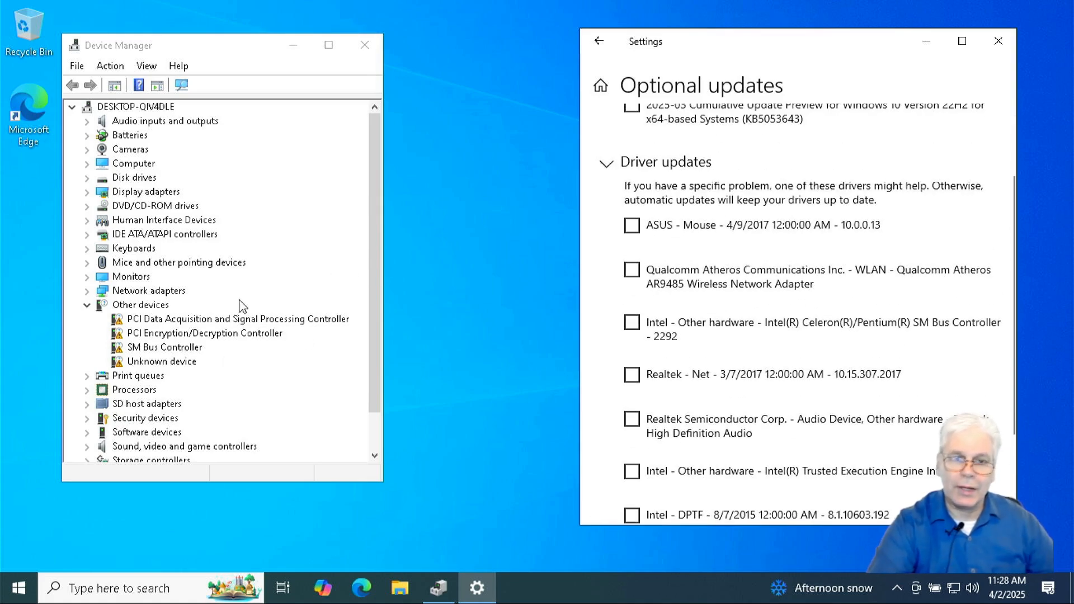
mouse_move(227, 365)
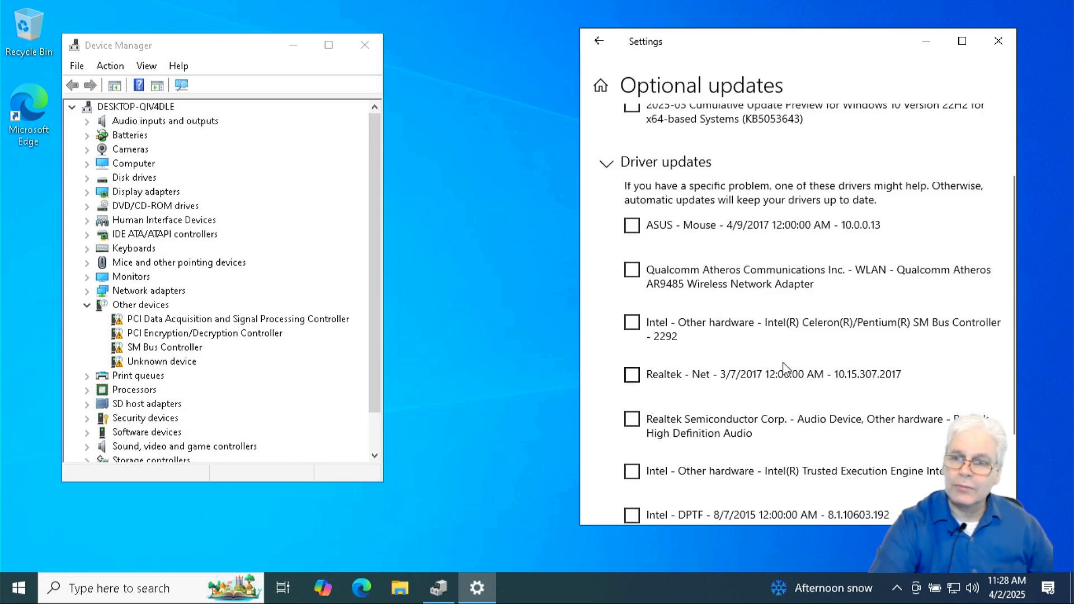
scroll(down, 3)
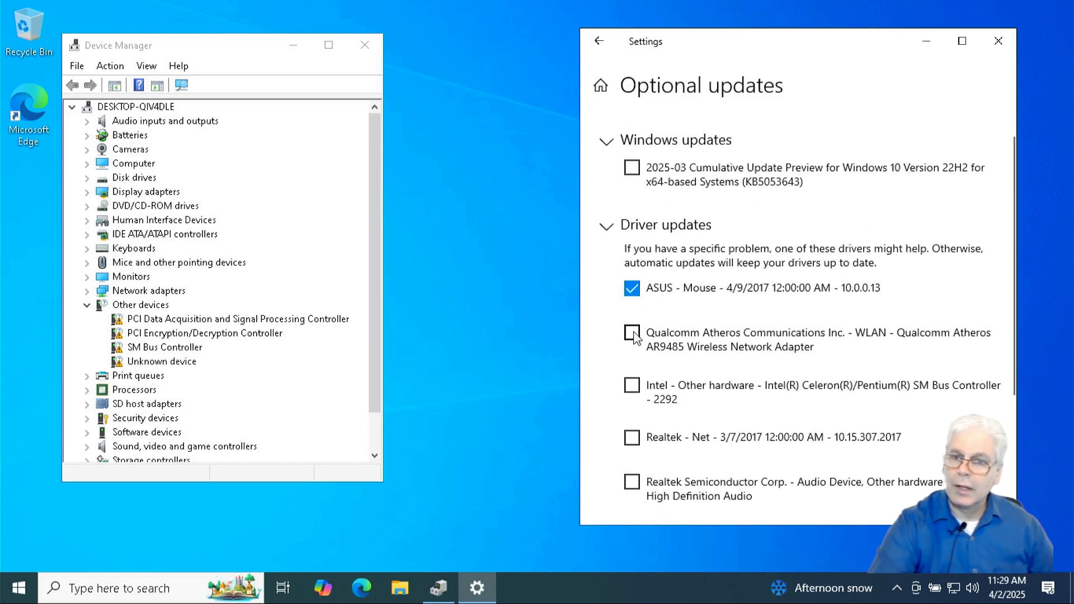
Tick the Qualcomm Atheros wireless and Realtek audio drivers, then download and install all selected updates
click(631, 334)
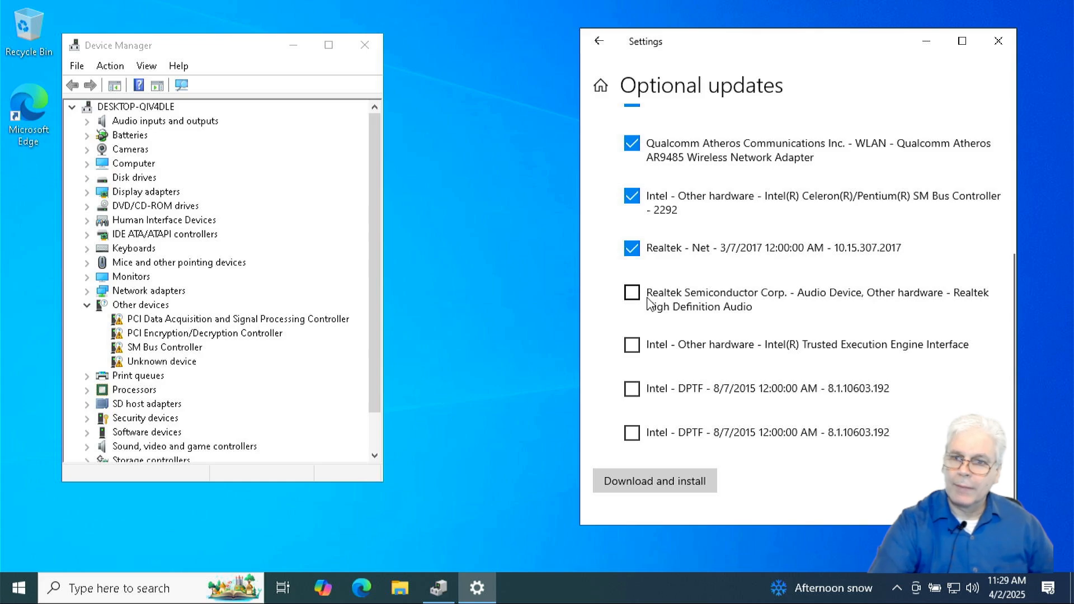
click(631, 292)
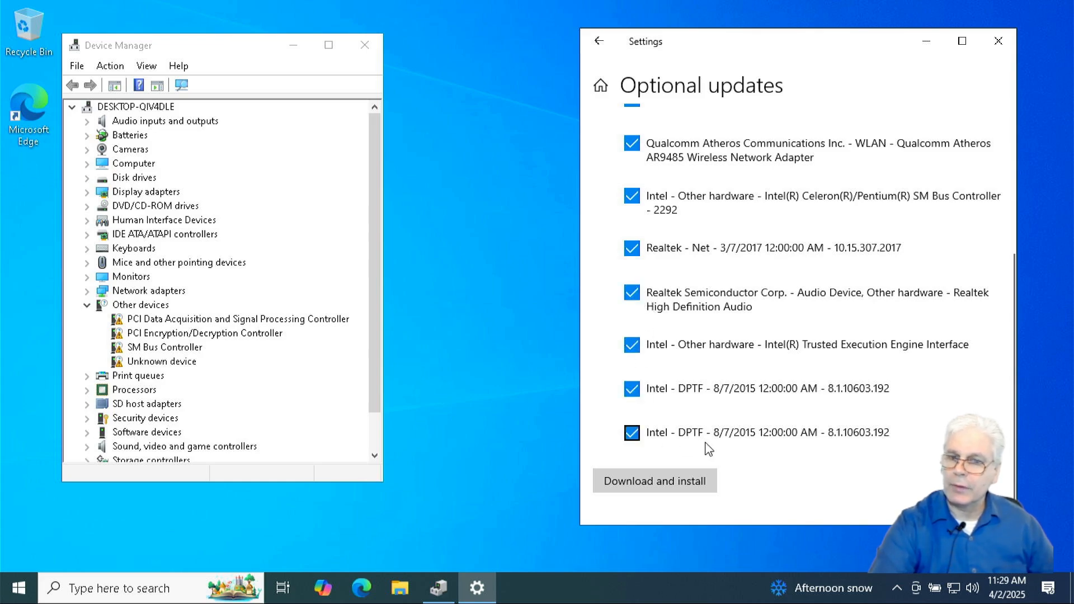
scroll(up, 3)
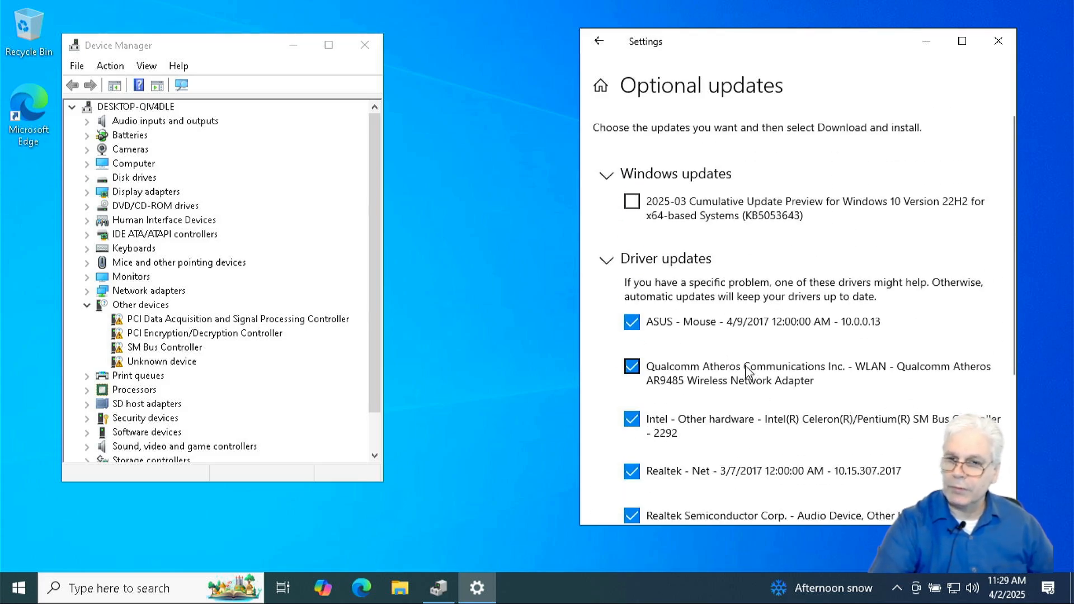
scroll(down, 3)
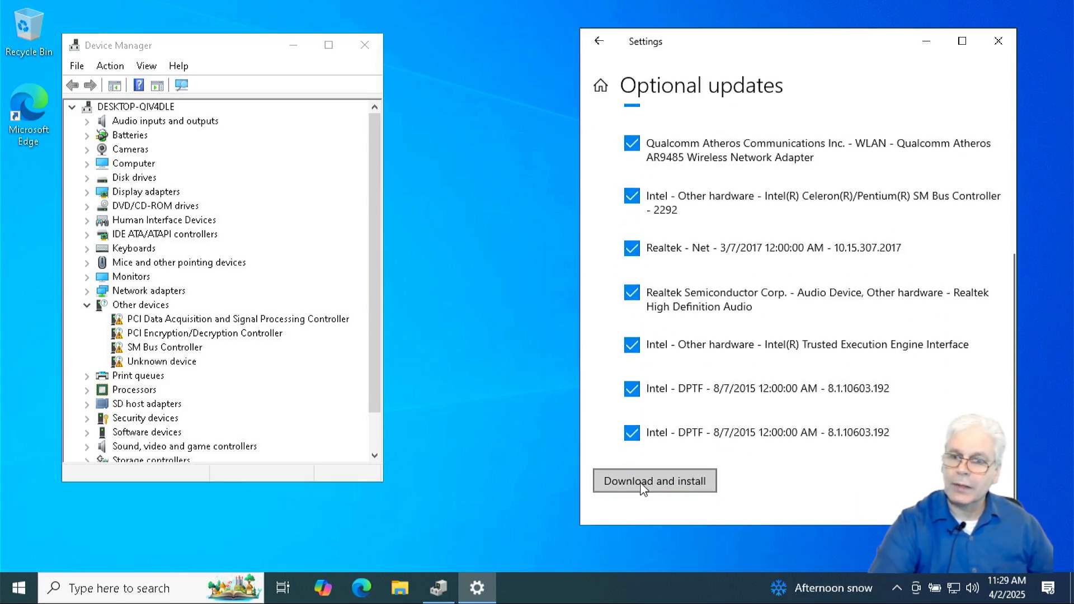
click(653, 480)
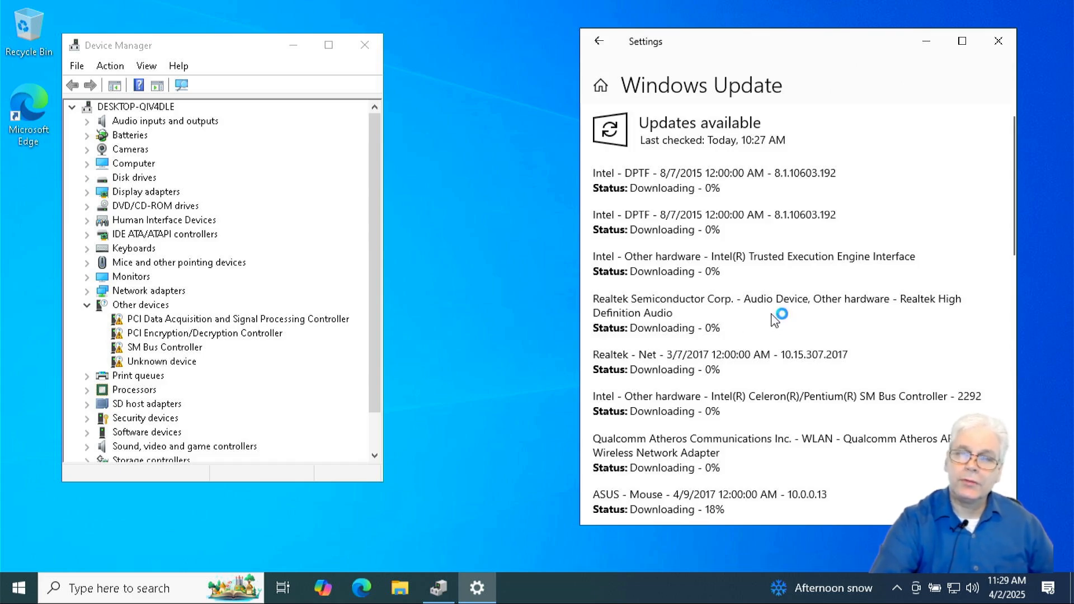
mouse_move(168, 351)
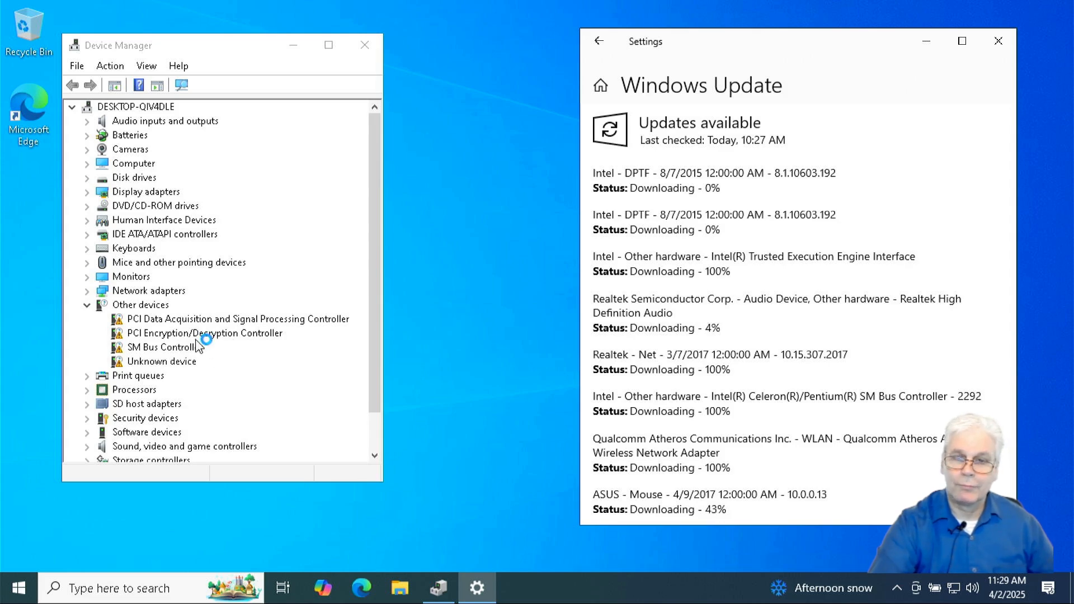
mouse_move(133, 312)
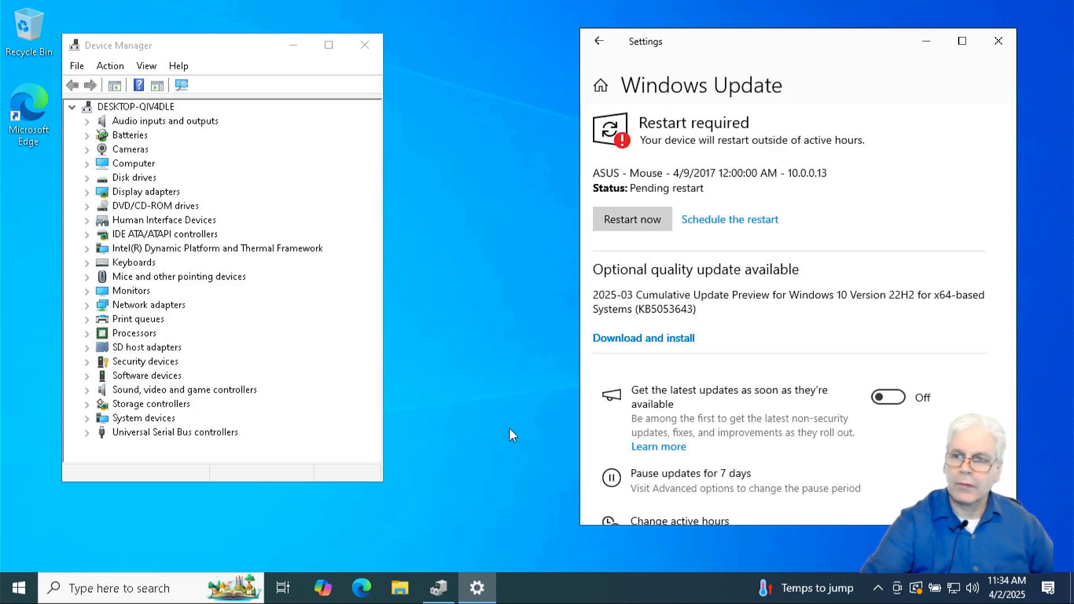
mouse_move(693, 255)
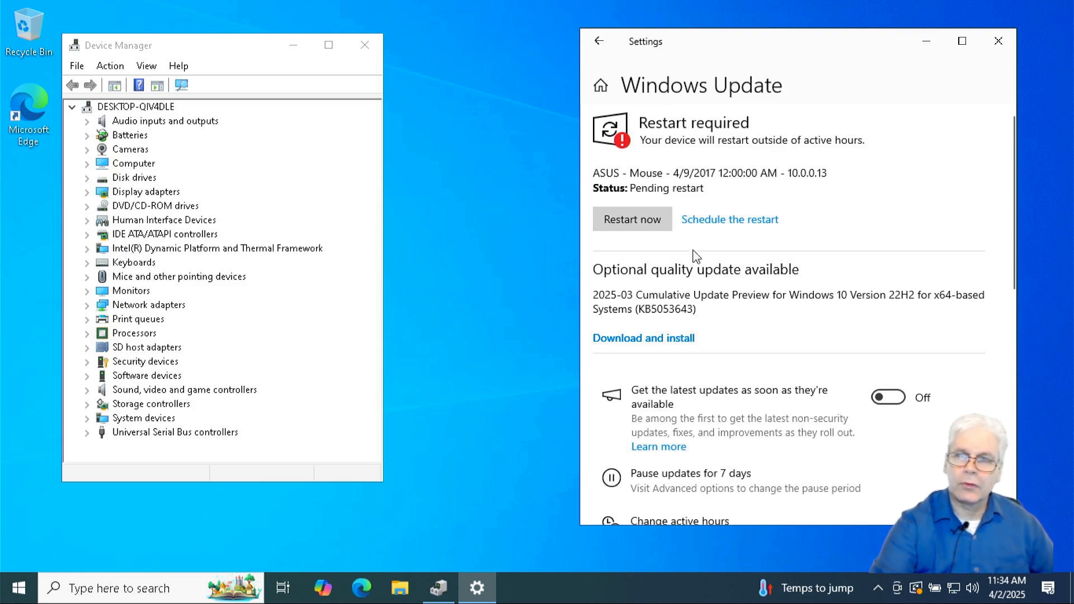
Restart the PC now to finish installing the drivers
click(631, 219)
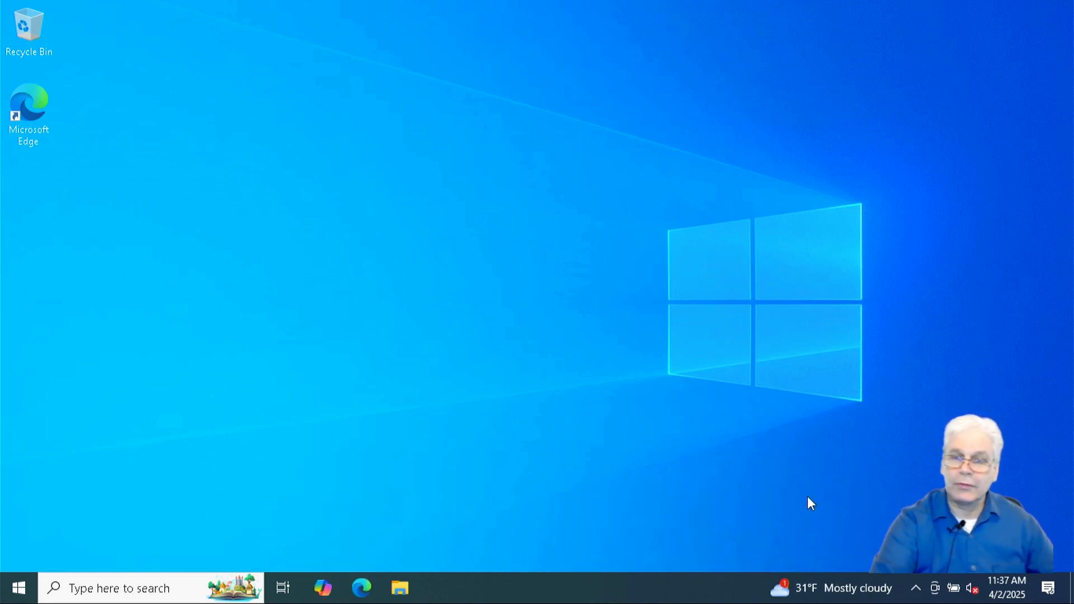
mouse_move(63, 581)
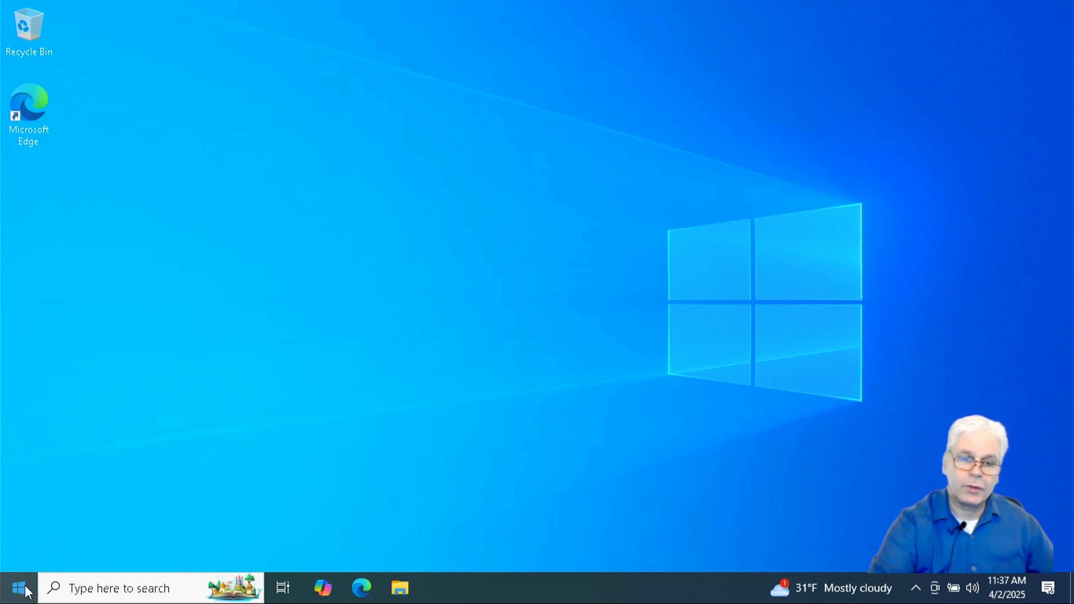
mouse_move(17, 587)
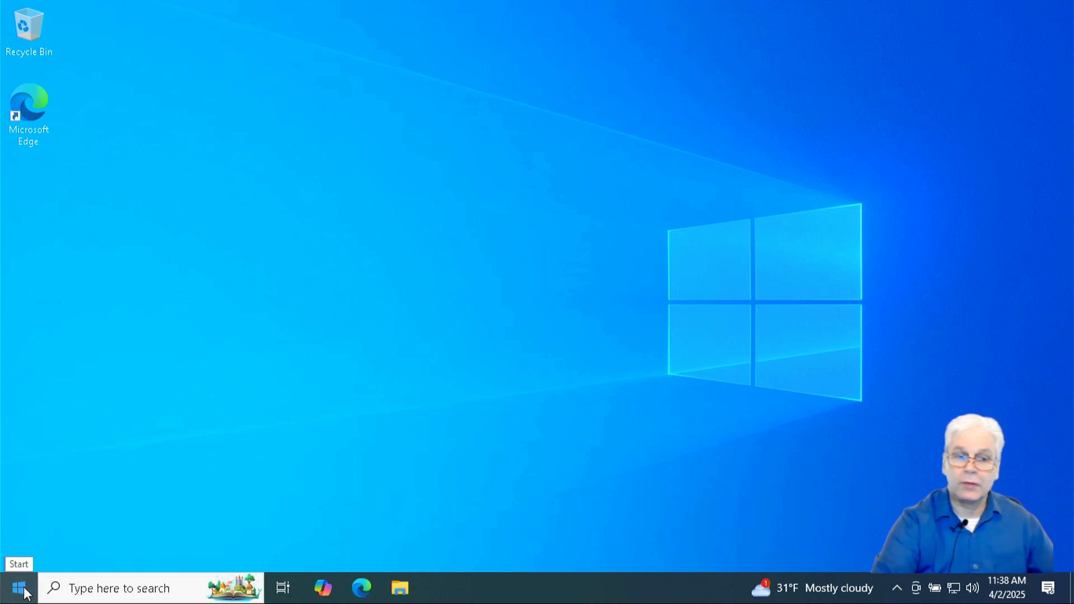
Reach the Windows Update page in Settings via the Start menu after the restart
click(13, 587)
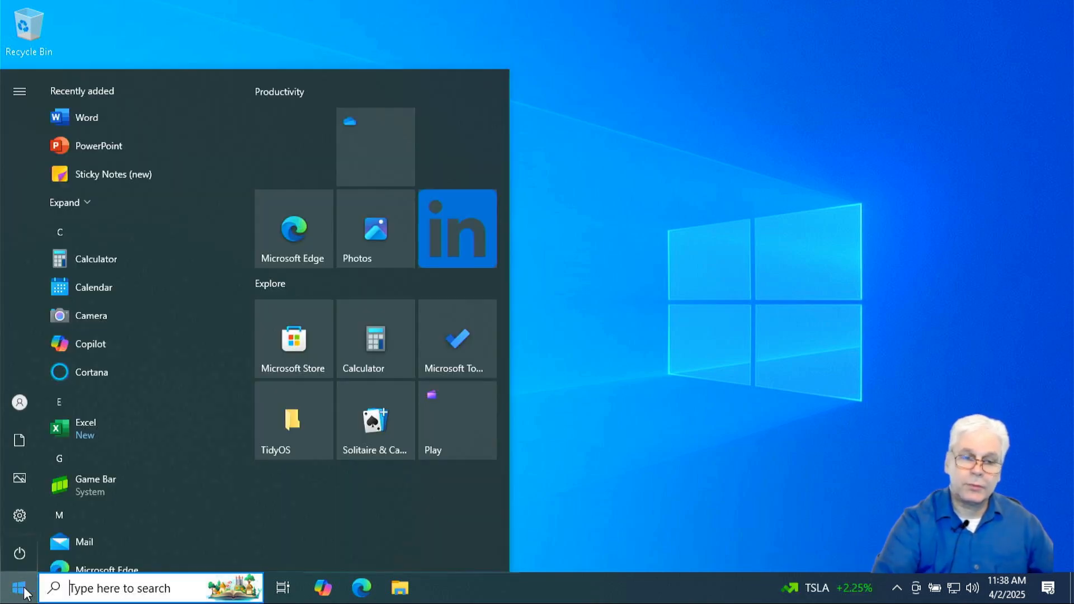
click(19, 91)
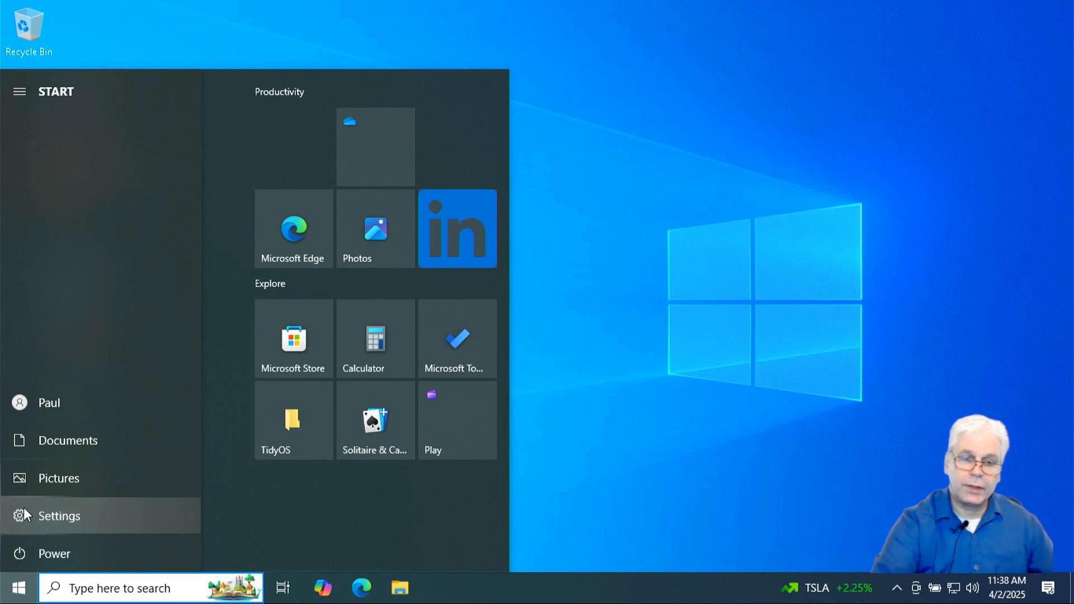
click(59, 516)
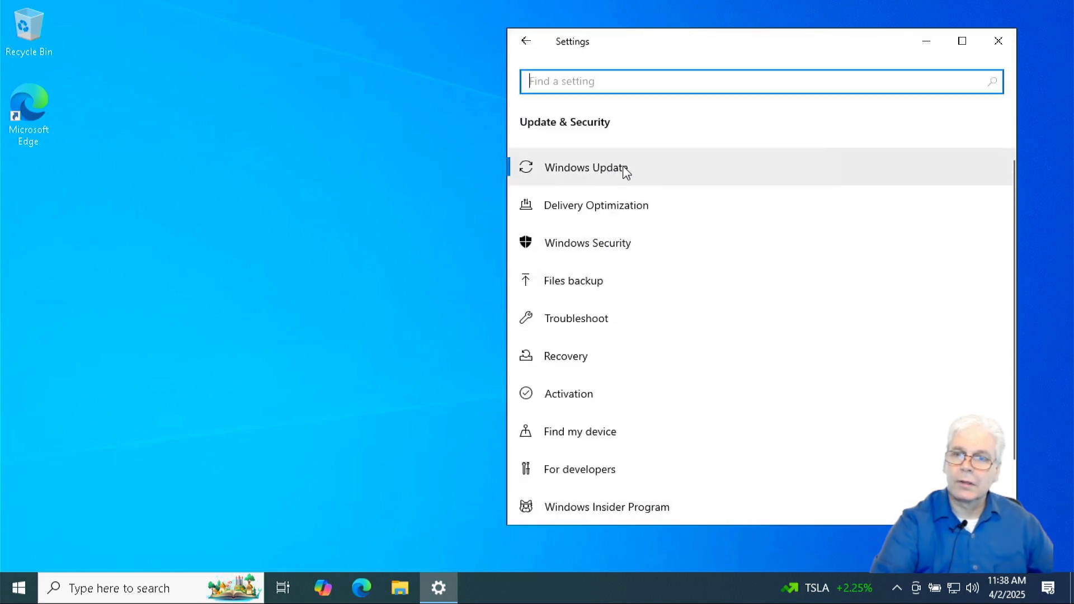
click(585, 168)
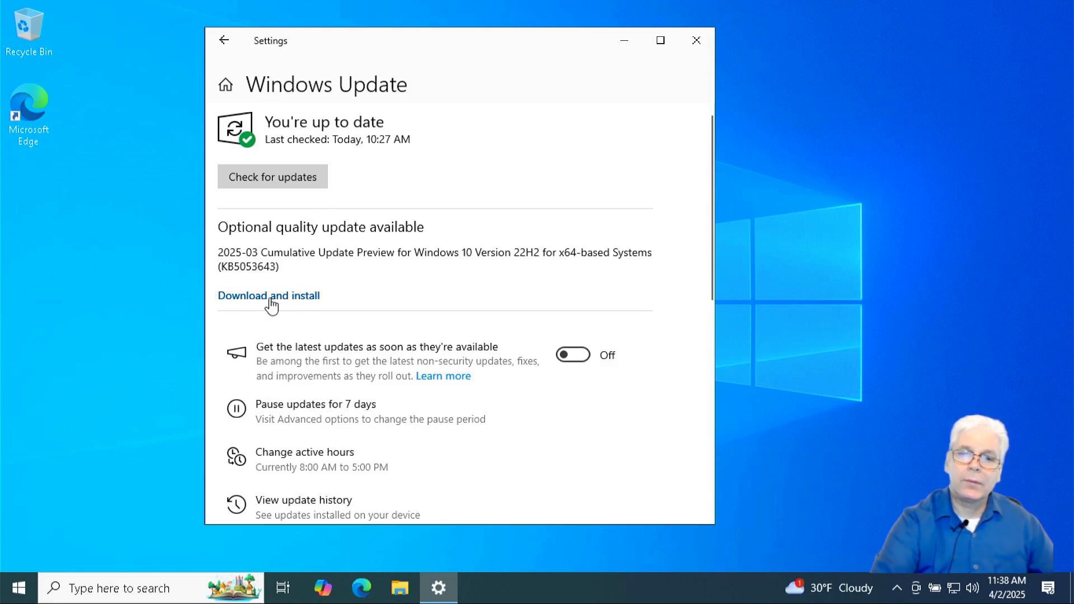
mouse_move(293, 304)
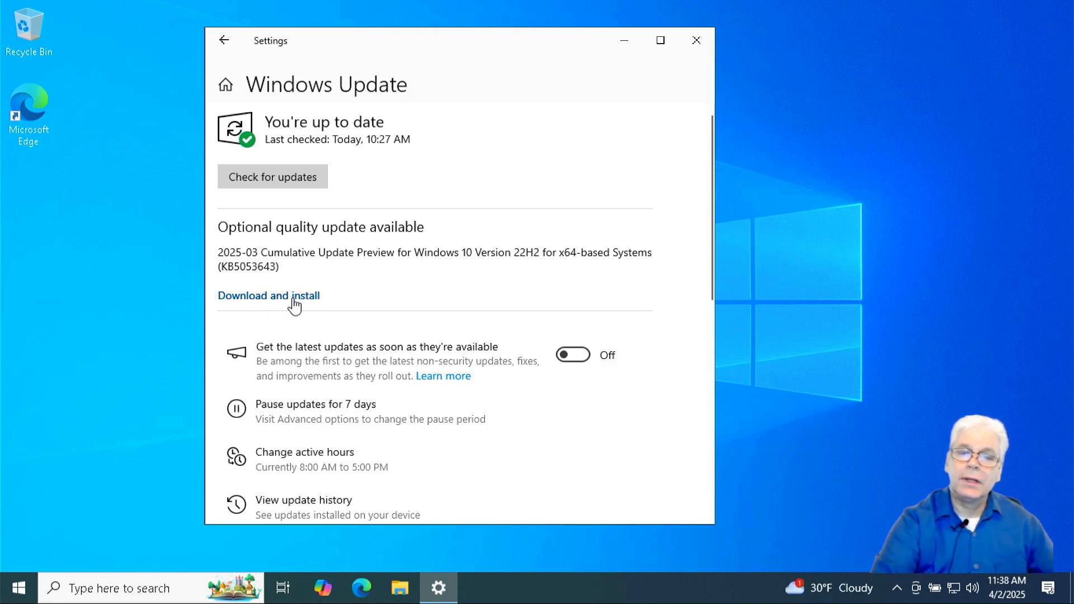
mouse_move(272, 176)
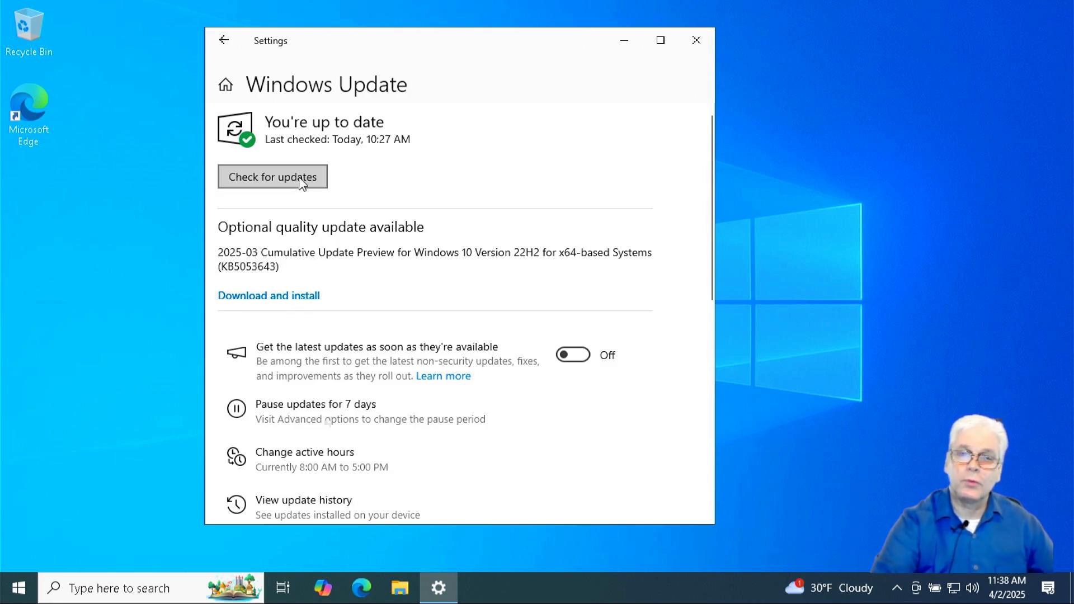
mouse_move(483, 204)
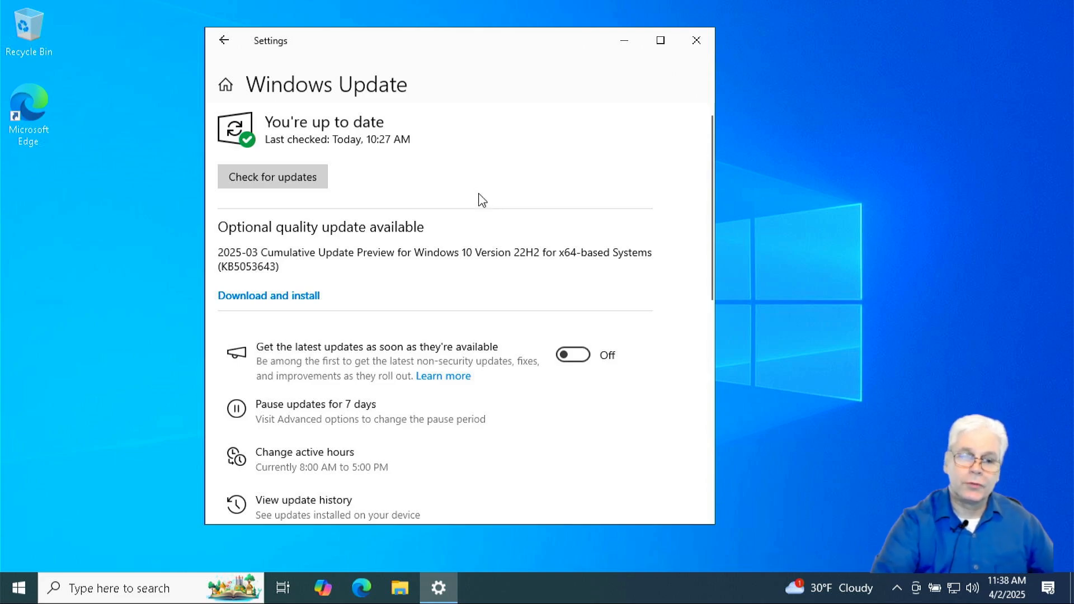
mouse_move(475, 239)
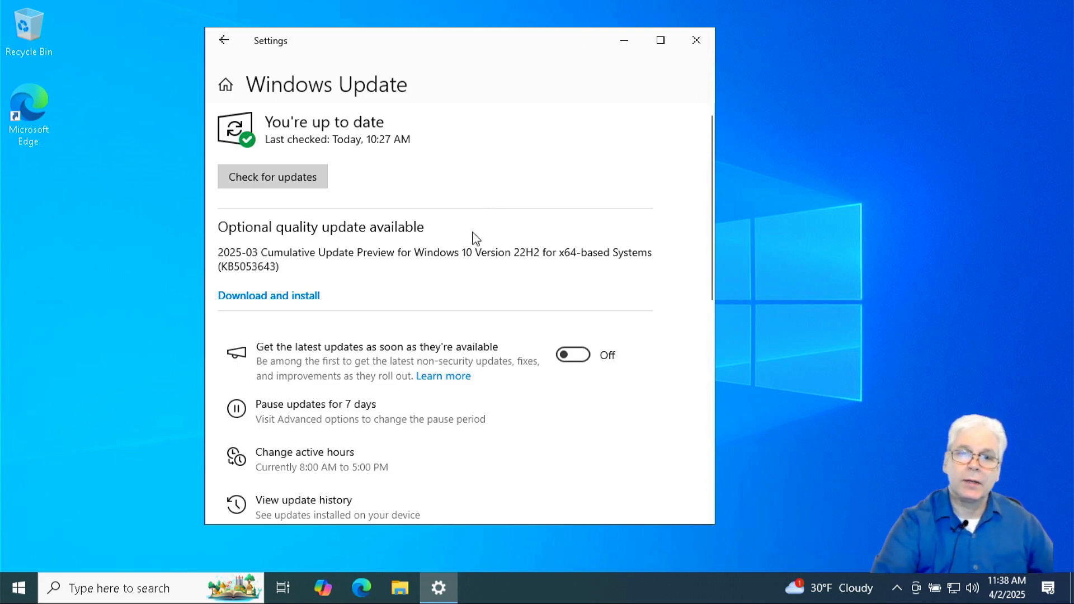